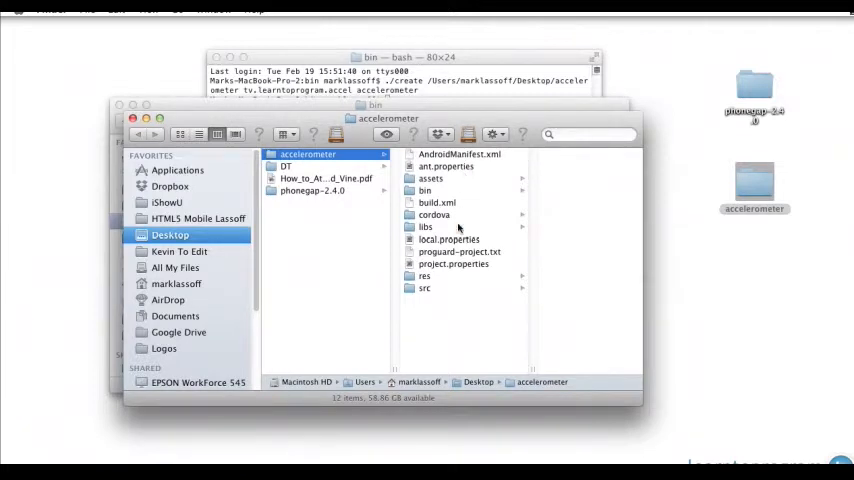
In Finder, go to the accelerometer project's assets/www folder and right-click index.html to open it
{"action": "left_click", "coordinate": [430, 178]}
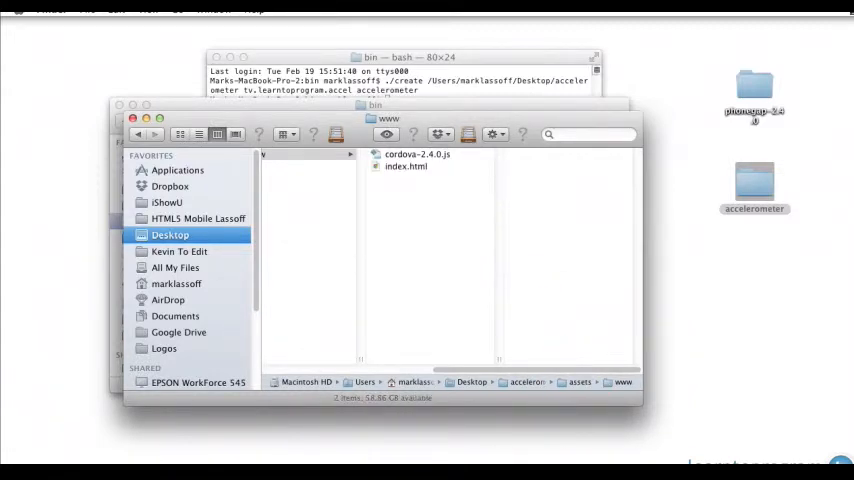
{"action": "left_click", "coordinate": [405, 166]}
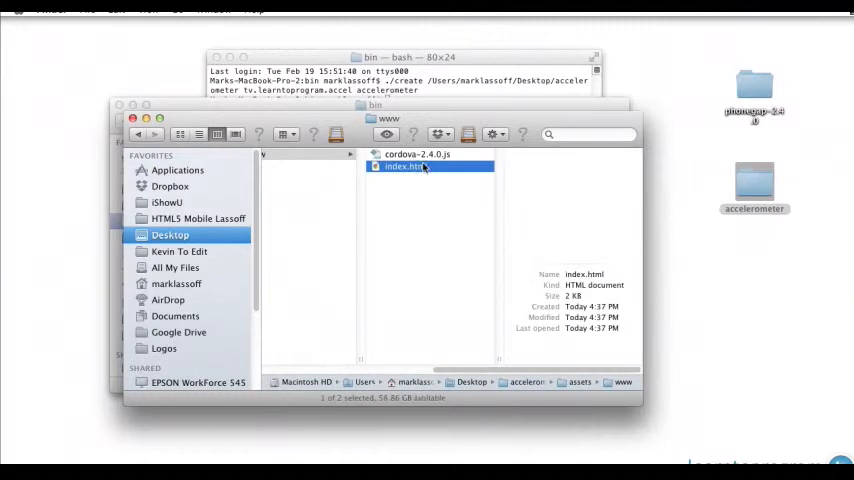
{"action": "right_click", "coordinate": [402, 166]}
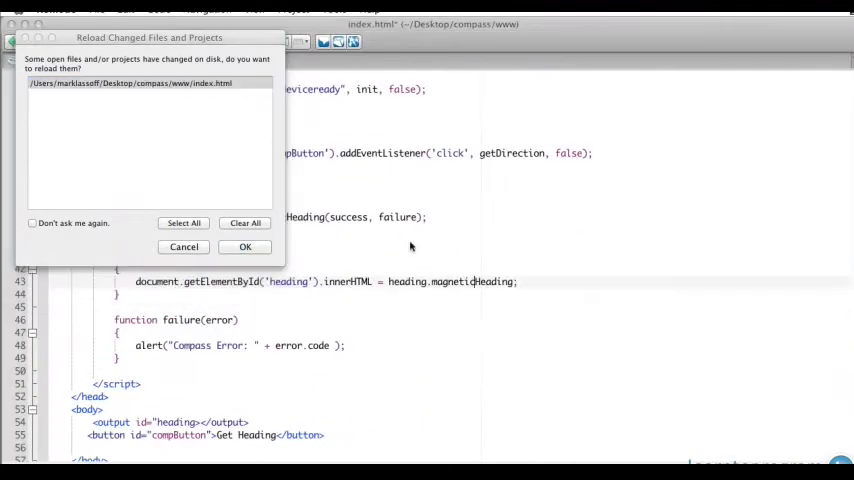
Dismiss the reload prompt and close the old compass index.html without saving
{"action": "left_click", "coordinate": [245, 247]}
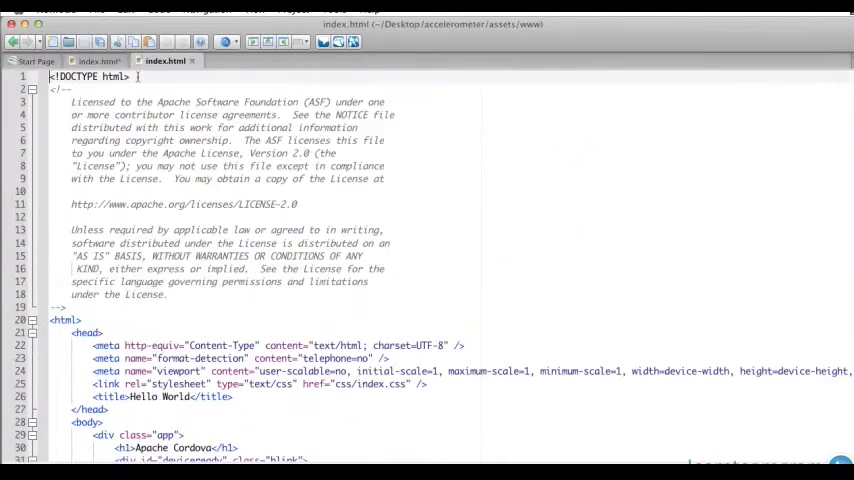
{"action": "left_click", "coordinate": [99, 61]}
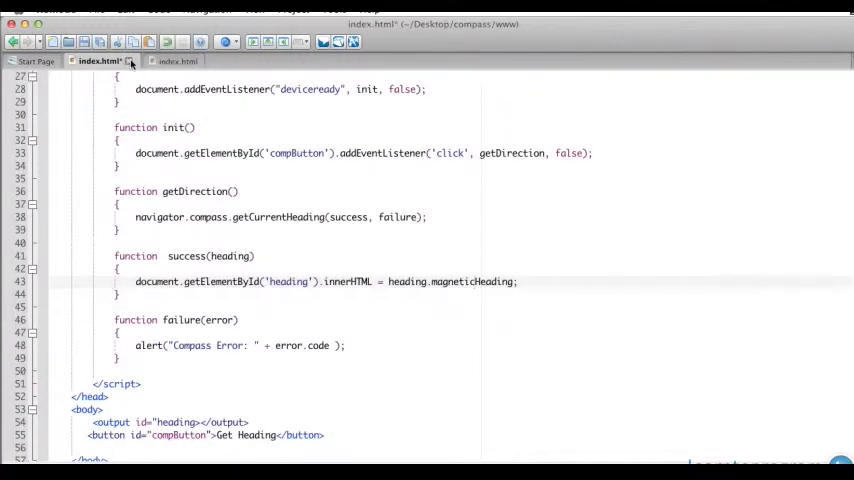
{"action": "left_click", "coordinate": [130, 61]}
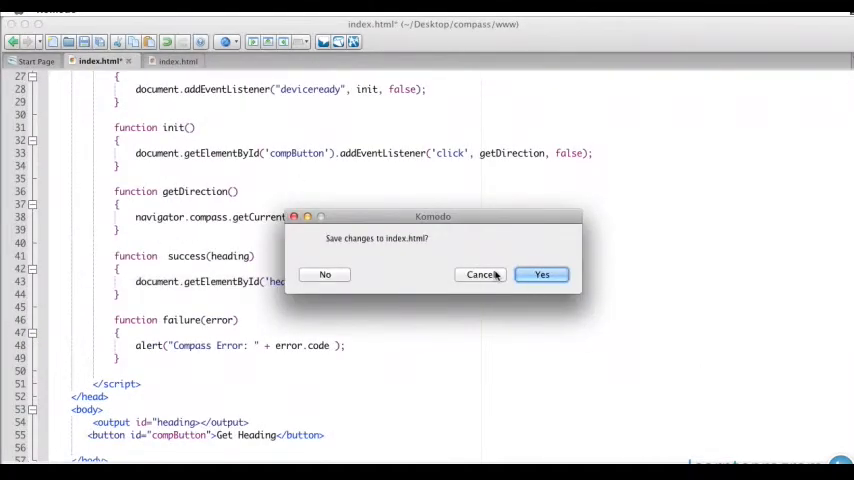
{"action": "left_click", "coordinate": [542, 274]}
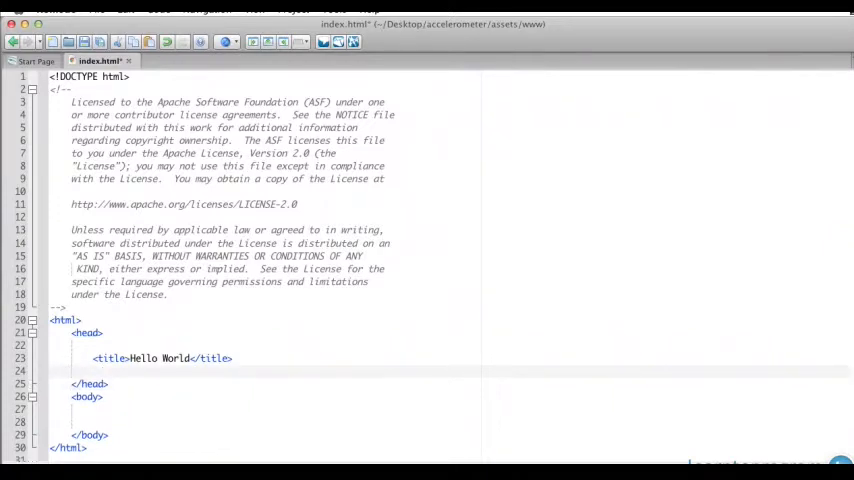
Add <script type="text/javascript" src="cordova-2.4.0.js"></script> to the head
{"action": "type", "text": "<script type=\"text/javascript\" src=\"cordova-2.4.0.js\"></script>"}
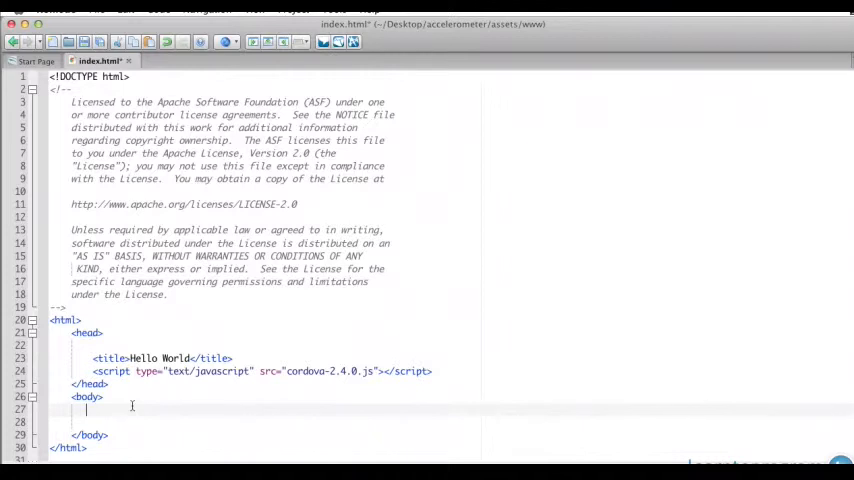
Add X:, Y:, Z: labels with accelX, accelY, accelZ output elements and <br> breaks
{"action": "type", "text": "X: <output id=\""}
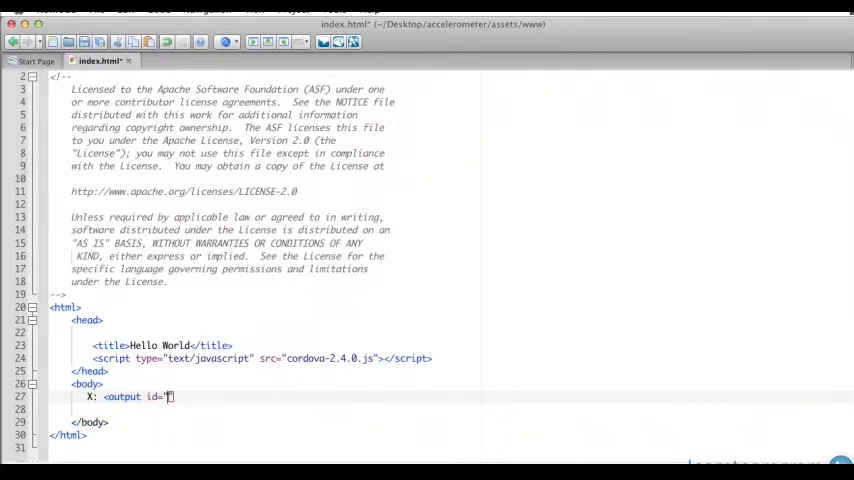
{"action": "type", "text": "accelX"}
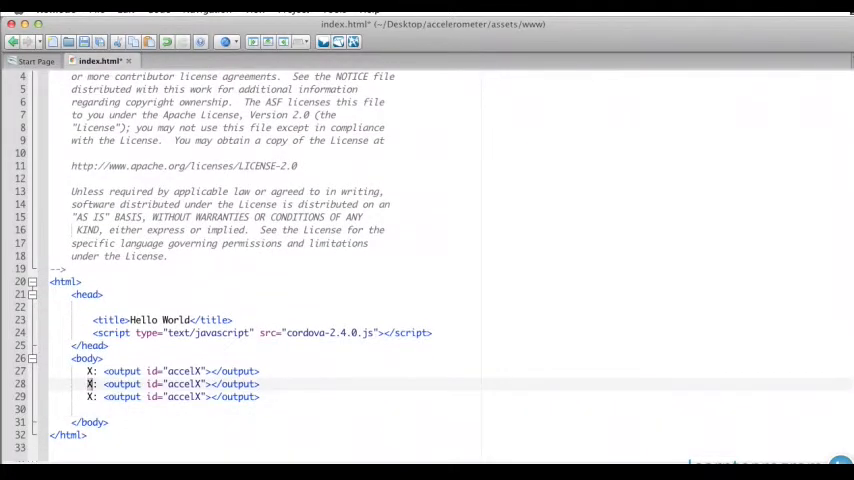
{"action": "type", "text": "Y"}
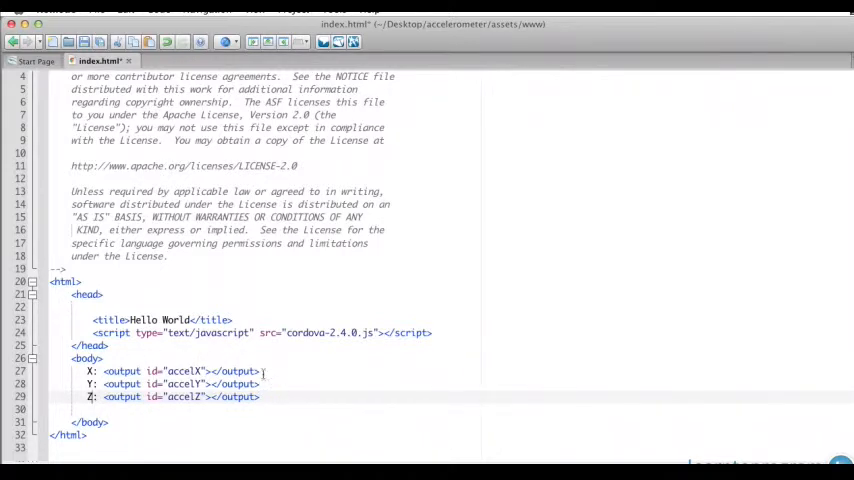
{"action": "type", "text": "<br>"}
{"action": "type", "text": "<script>"}
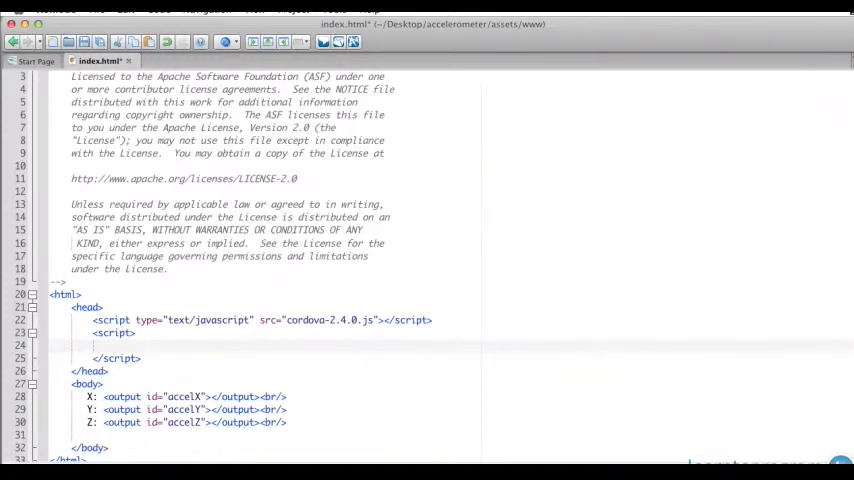
Write window.onload adding a deviceready listener calling init with false, then begin a function
{"action": "type", "text": "window."}
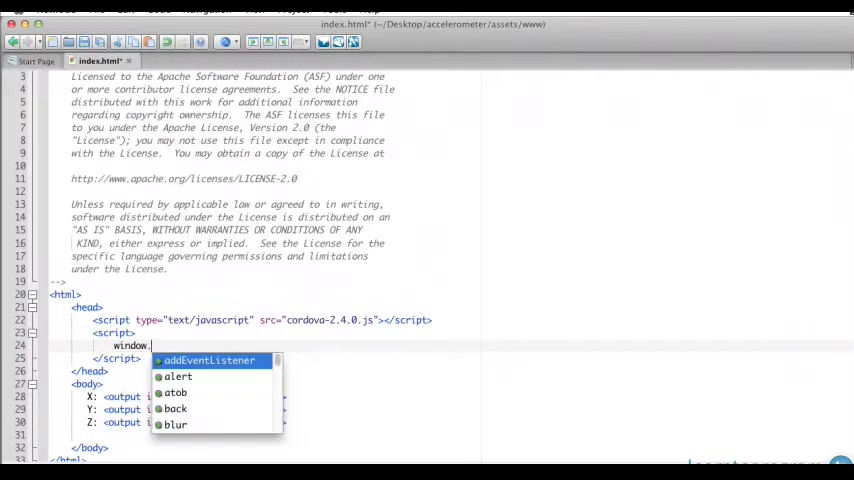
{"action": "type", "text": ".onload = function("}
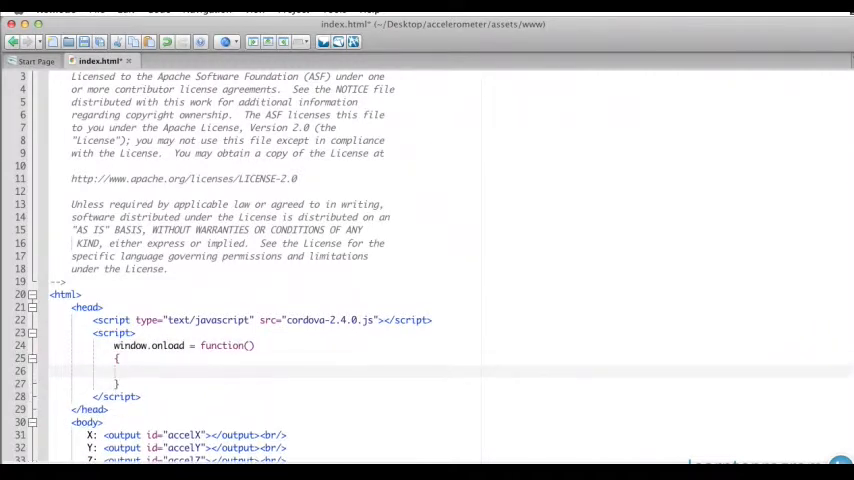
{"action": "type", "text": "document"}
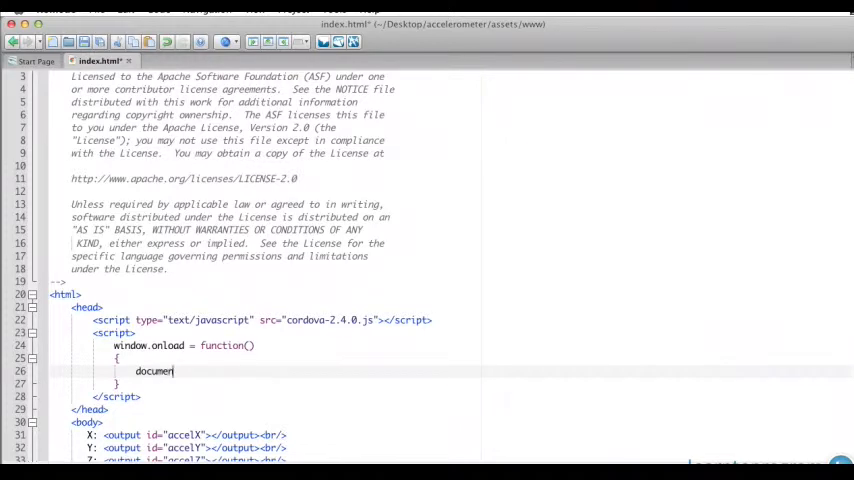
{"action": "type", "text": ".add"}
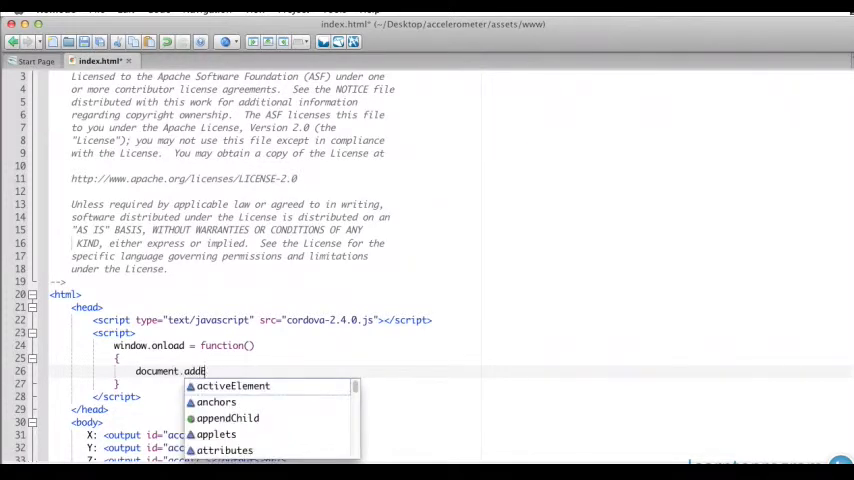
{"action": "type", "text": "EventListener"}
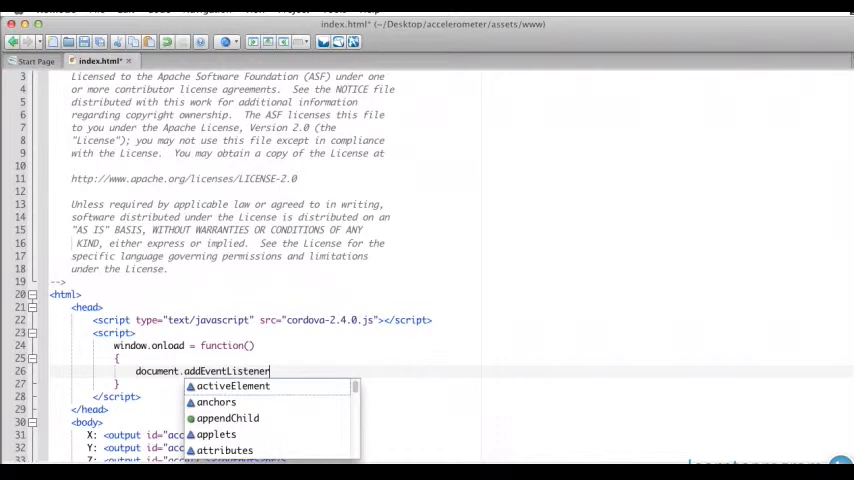
{"action": "type", "text": "('device'"}
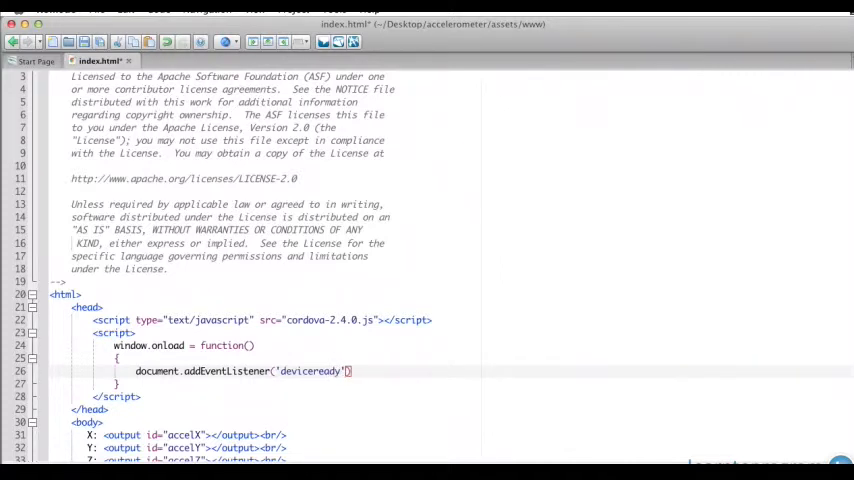
{"action": "type", "text": ", init,"}
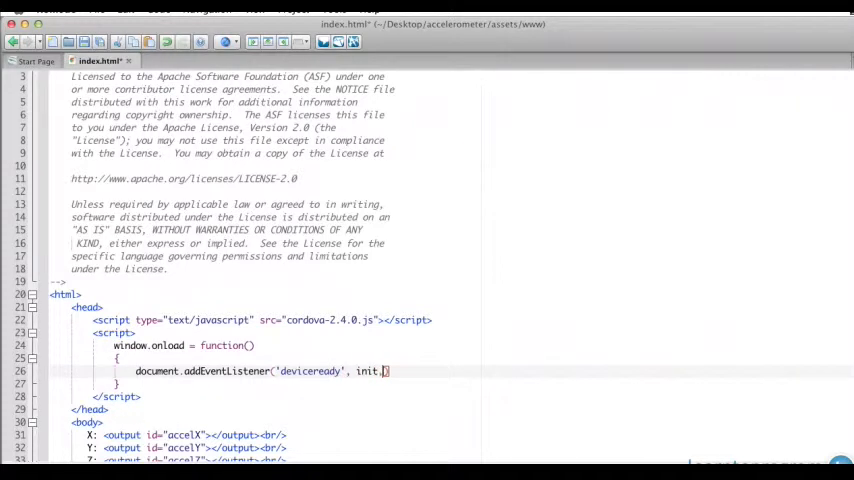
{"action": "type", "text": "false"}
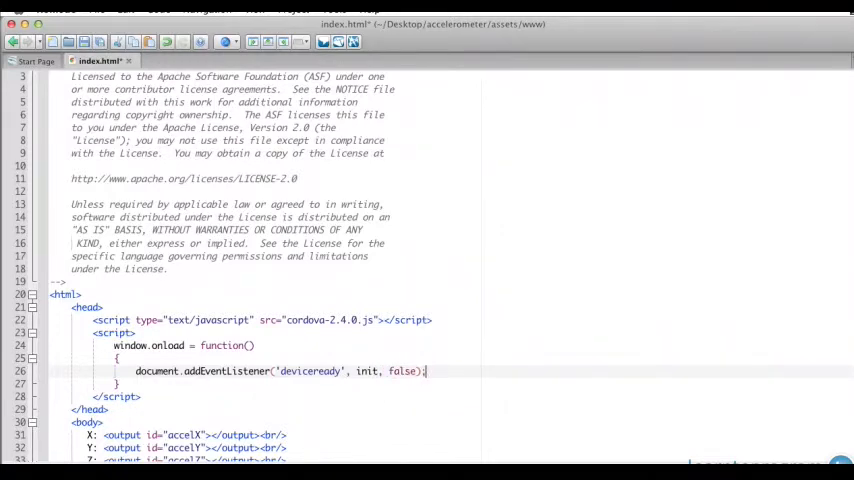
{"action": "type", "text": "functi"}
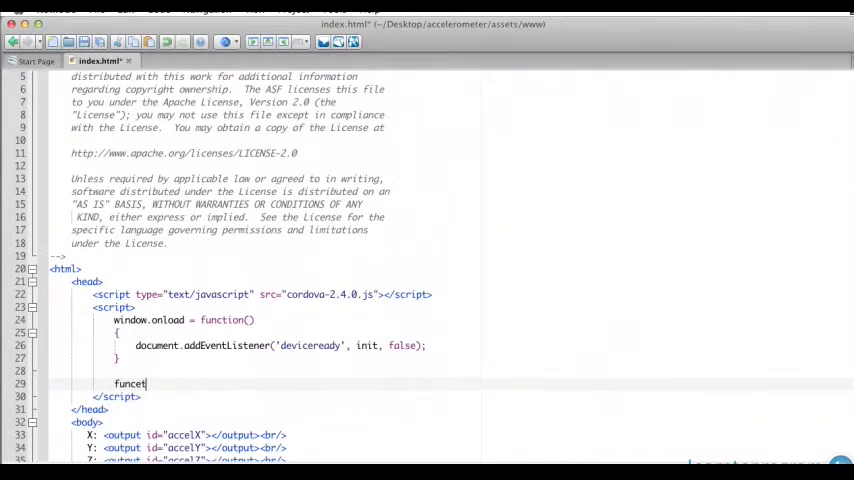
Define function init() starting with 'watchId =' and declare 'var watchId;' at the script top
{"action": "type", "text": "ion init("}
{"action": "type", "text": "{"}
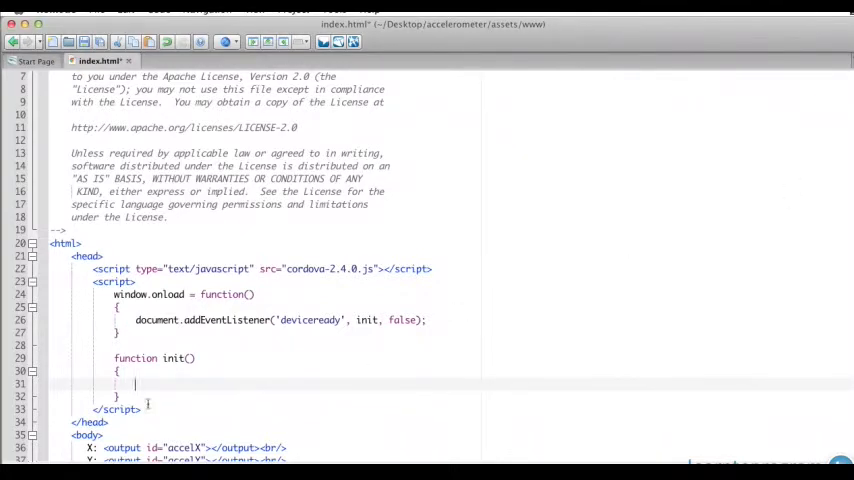
{"action": "type", "text": "watch"}
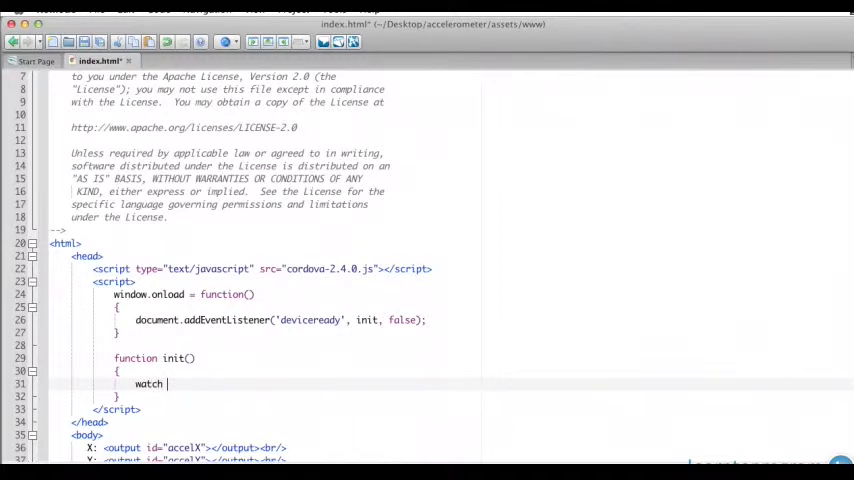
{"action": "type", "text": "Id ="}
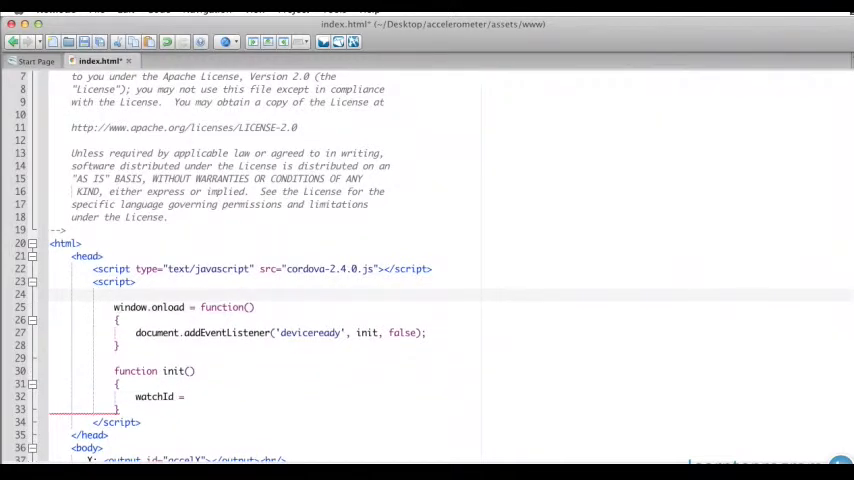
{"action": "type", "text": "var"}
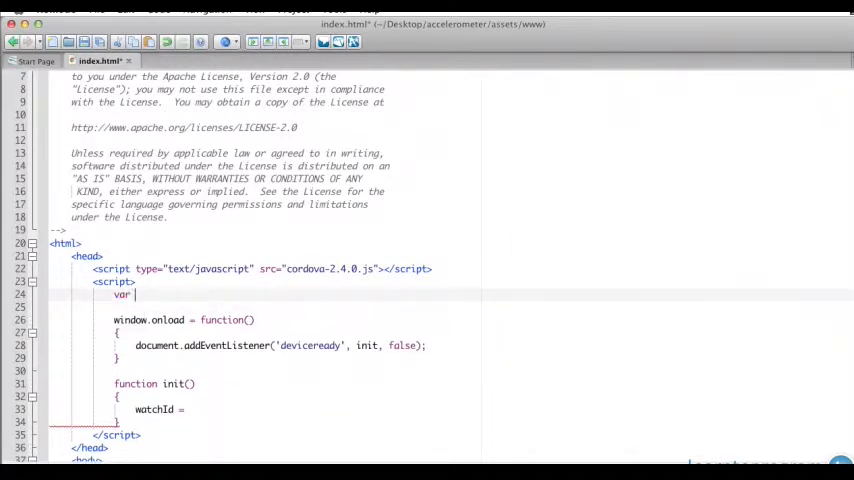
{"action": "type", "text": "watch Id;"}
{"action": "left_click", "coordinate": [307, 409]}
{"action": "type", "text": " navigator.watchA"}
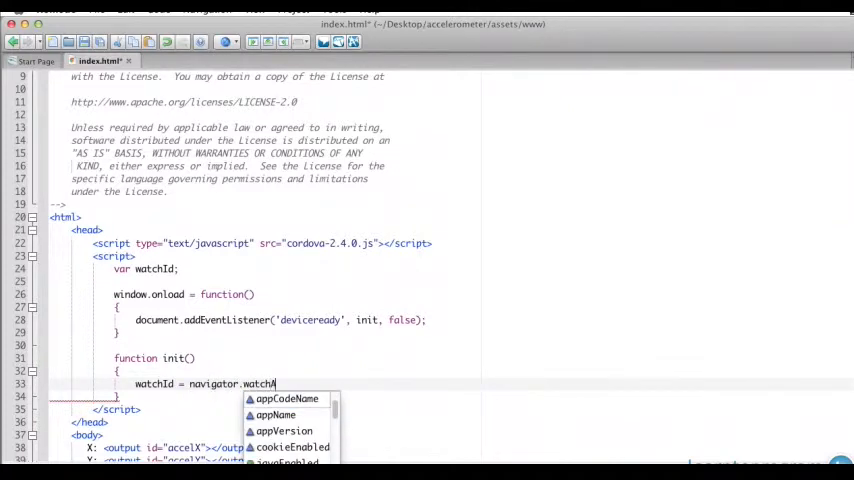
Assign watchId from navigator.watchAcceleration(success, failure, { frequency: 500 })
{"action": "type", "text": "ccel"}
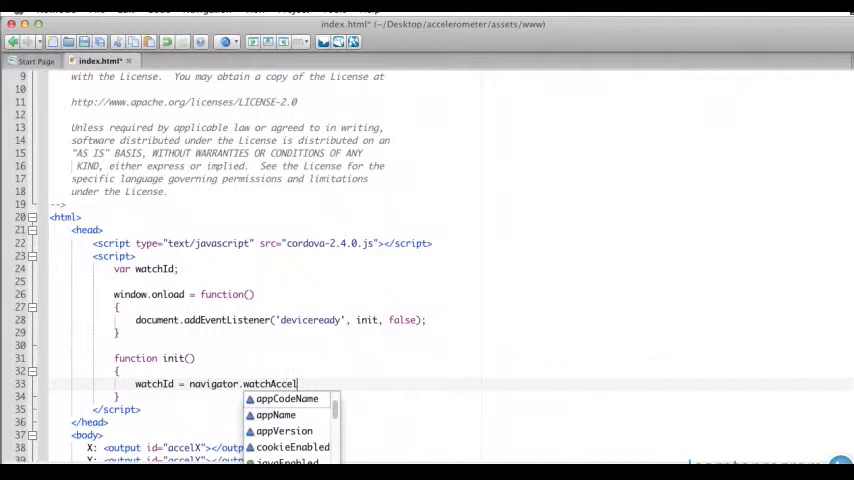
{"action": "type", "text": "eration"}
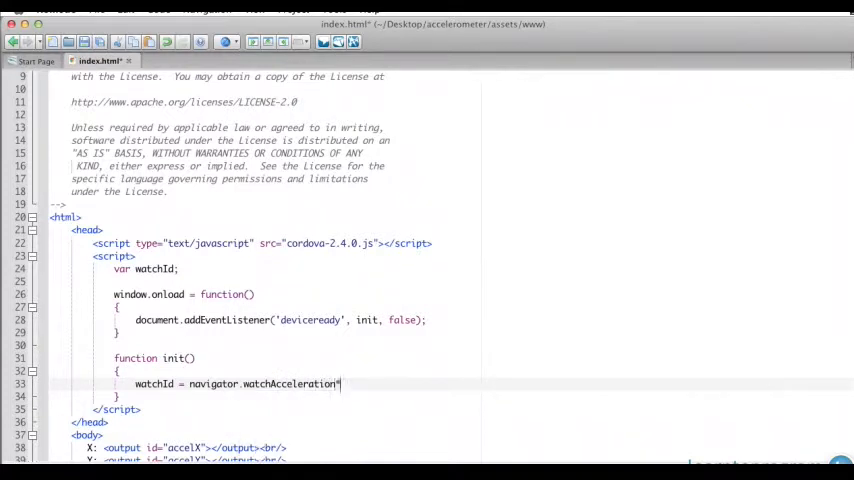
{"action": "type", "text": "(success"}
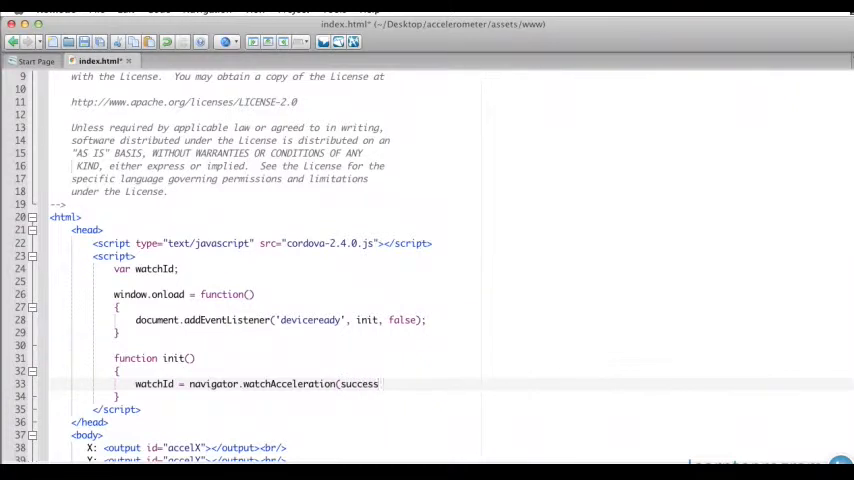
{"action": "type", "text": ", failure"}
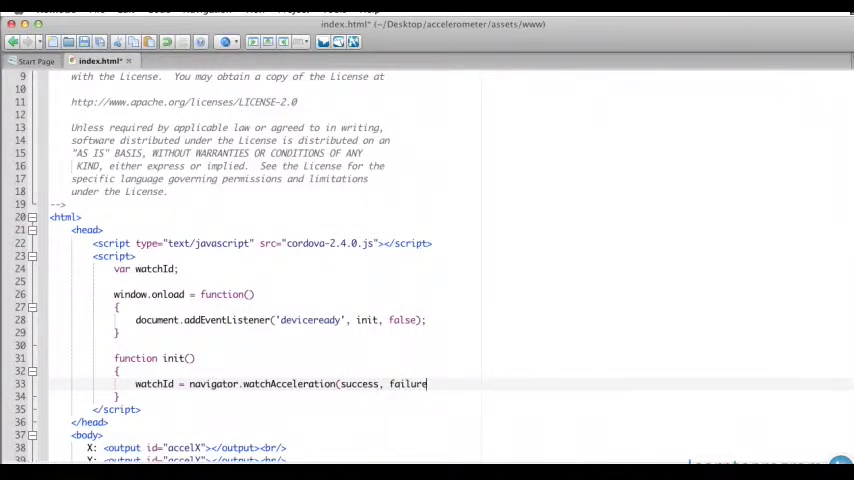
{"action": "type", "text": ","}
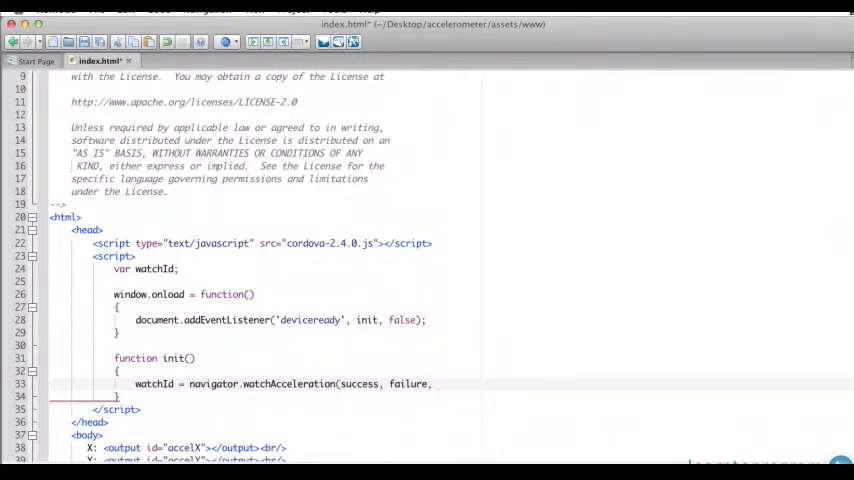
{"action": "type", "text": "{"}
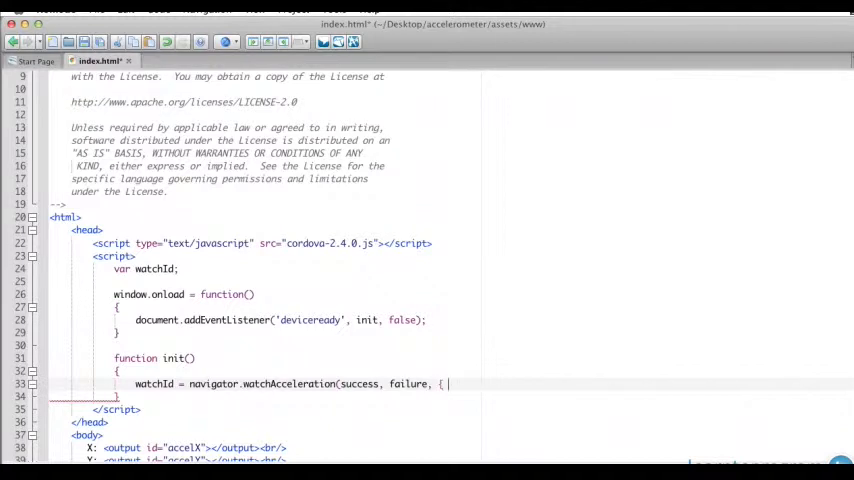
{"action": "type", "text": "frequency"}
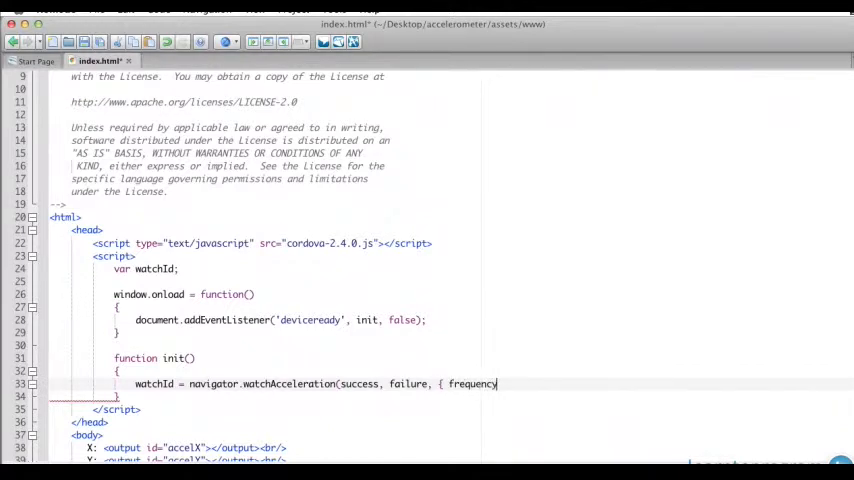
{"action": "type", "text": ":"}
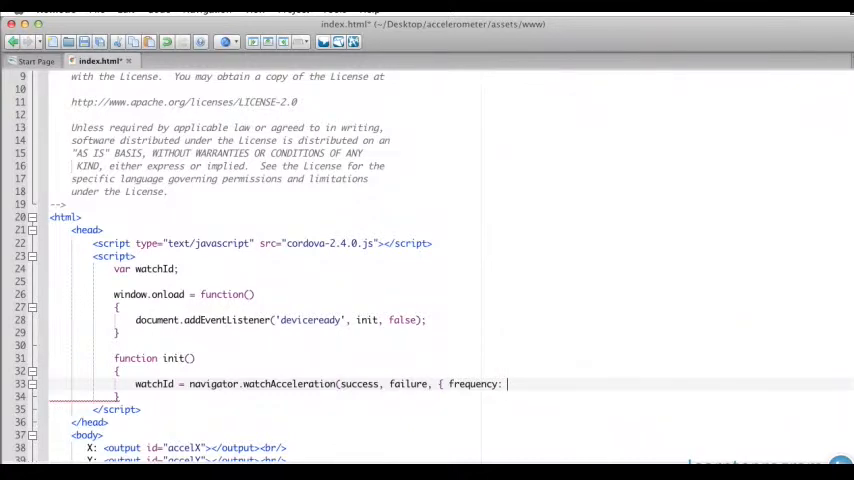
{"action": "type", "text": "500"}
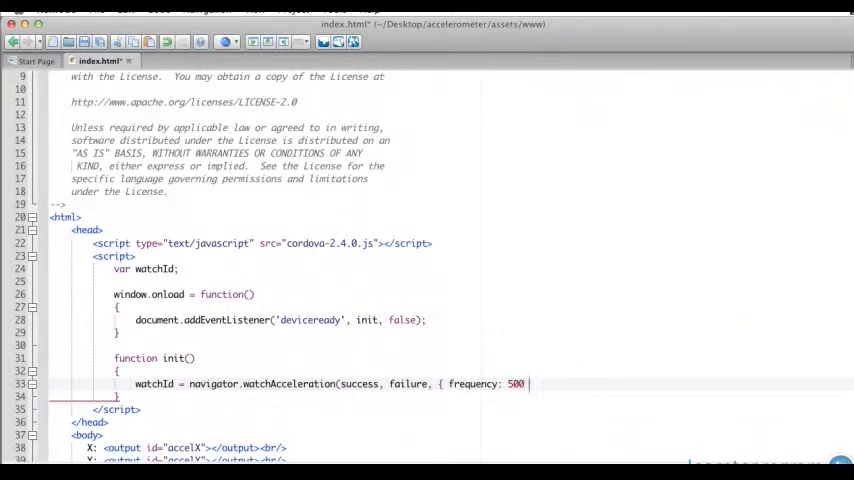